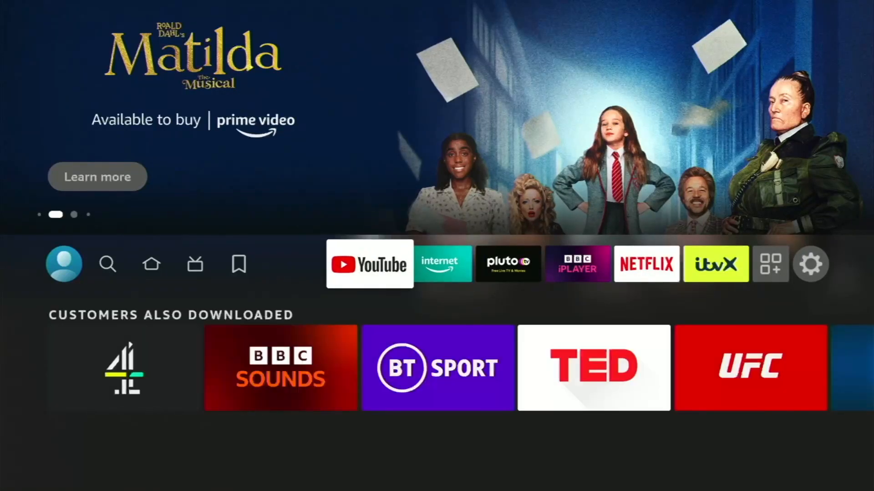
Open Fire TV Settings from the home menu bar and go to Applications.
click(123, 367)
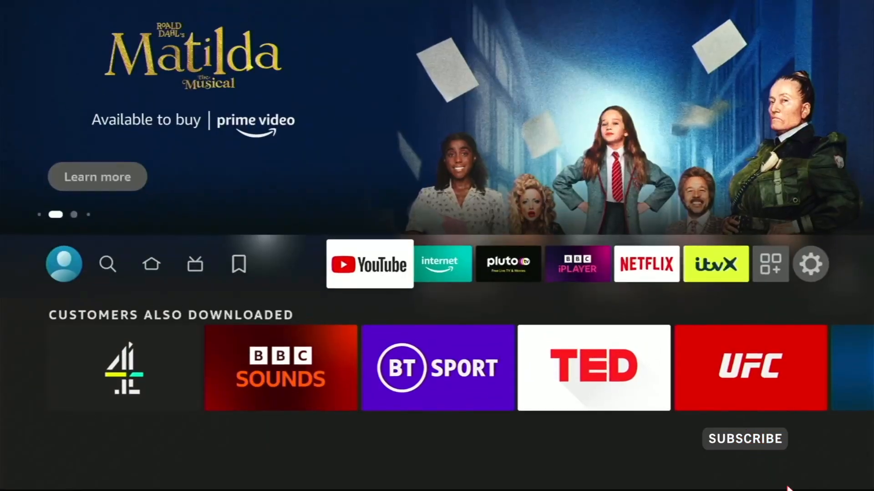
click(151, 264)
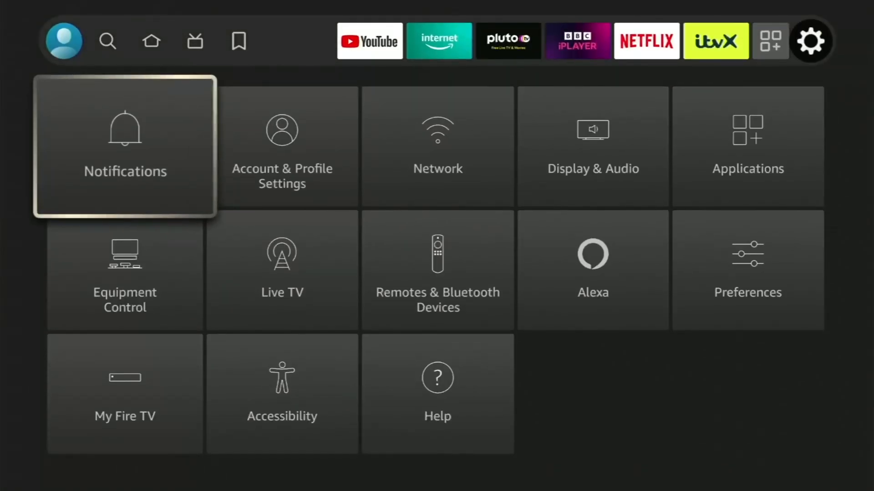
click(747, 147)
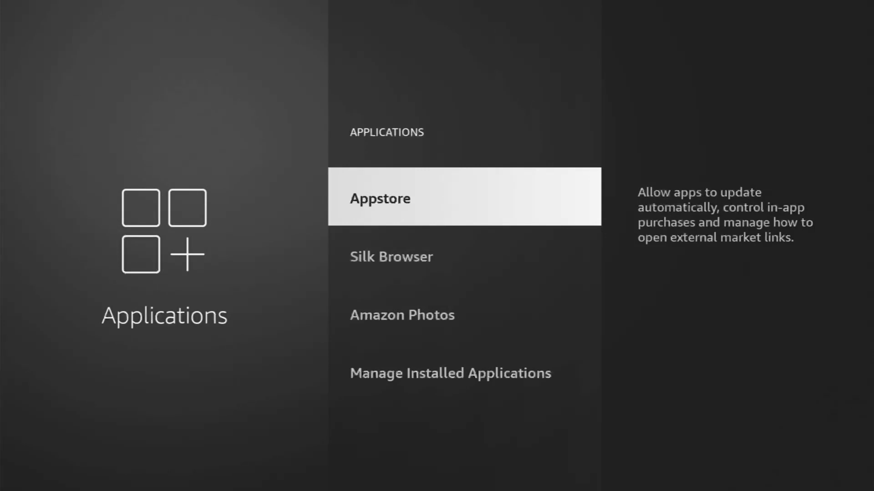
Choose Manage Installed Applications to list installed apps with their usage status.
click(450, 372)
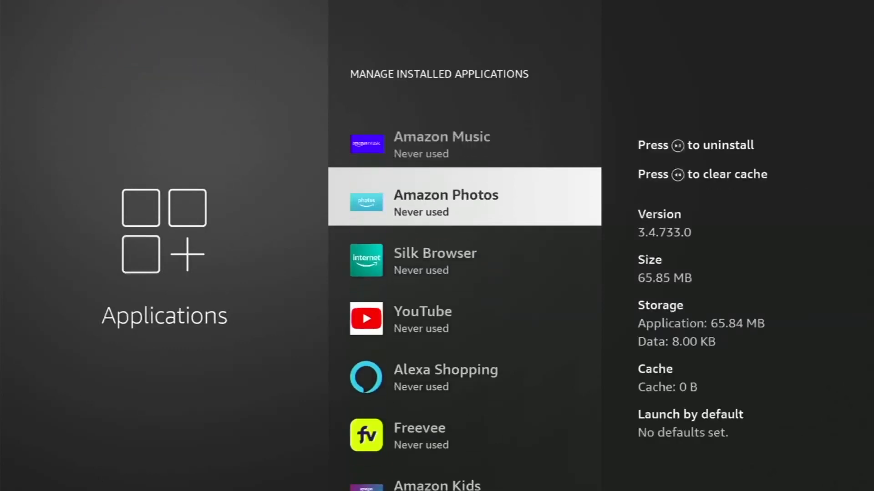
scroll(down, 3)
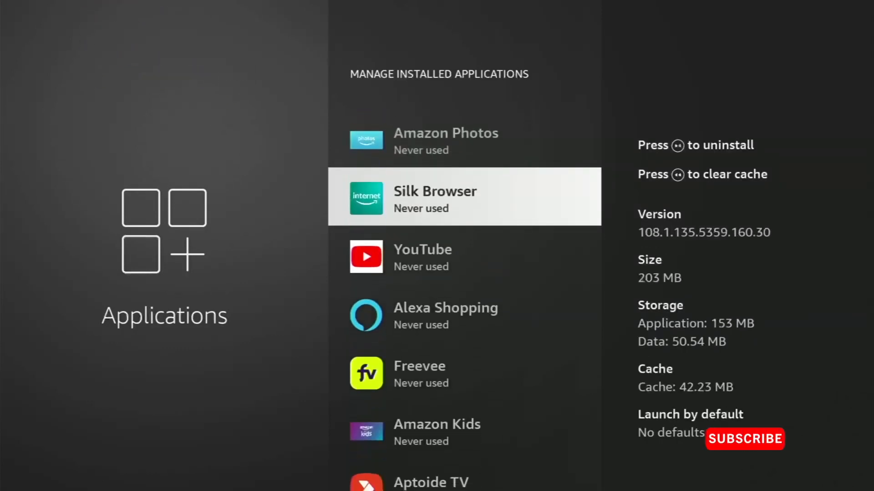
scroll(down, 3)
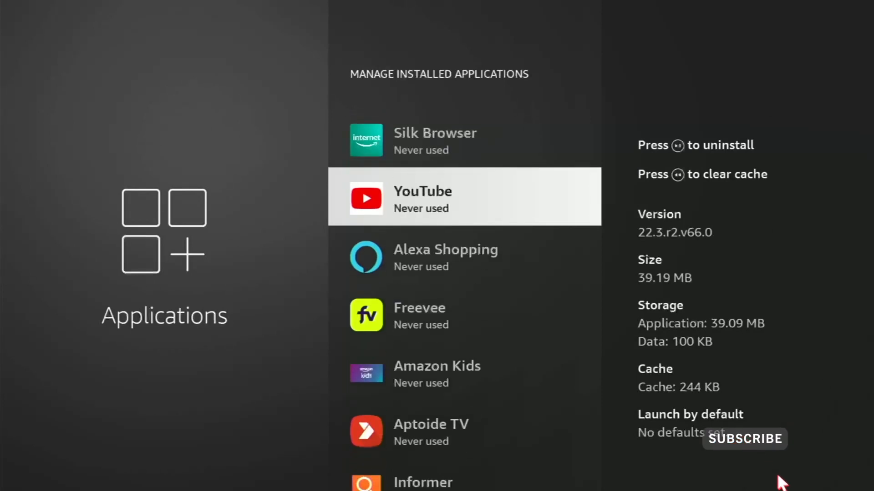
scroll(down, 3)
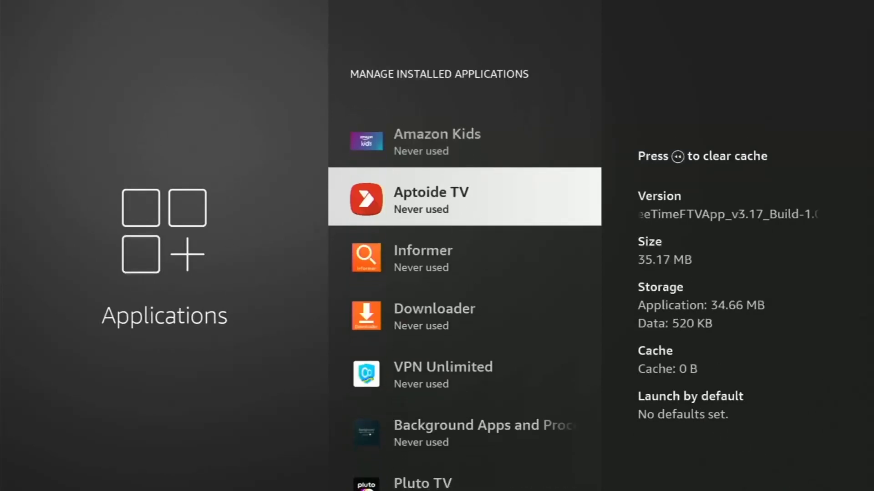
scroll(down, 3)
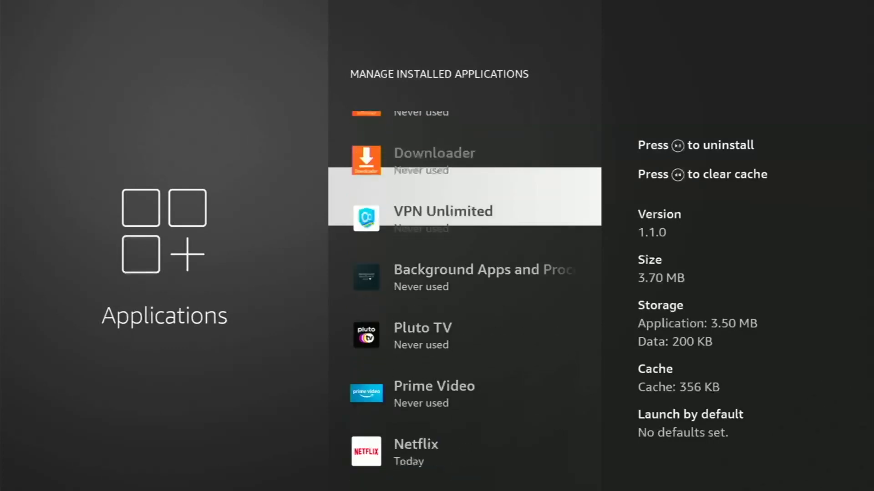
scroll(up, 3)
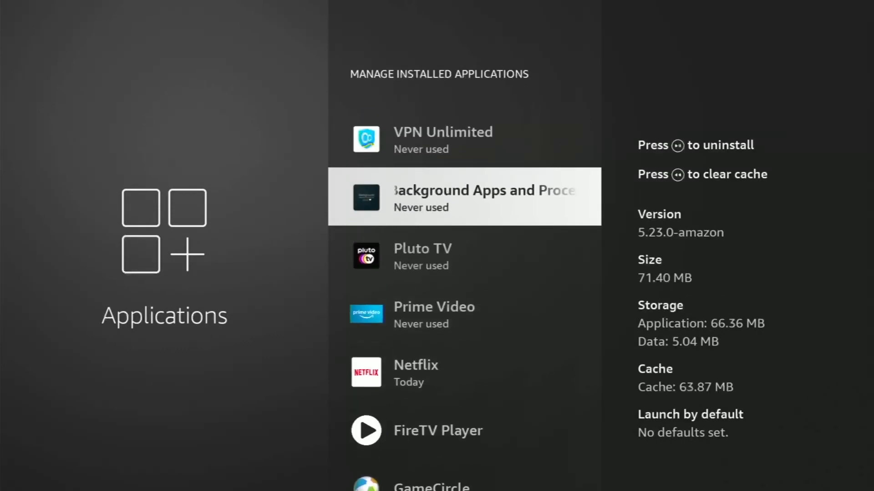
scroll(up, 3)
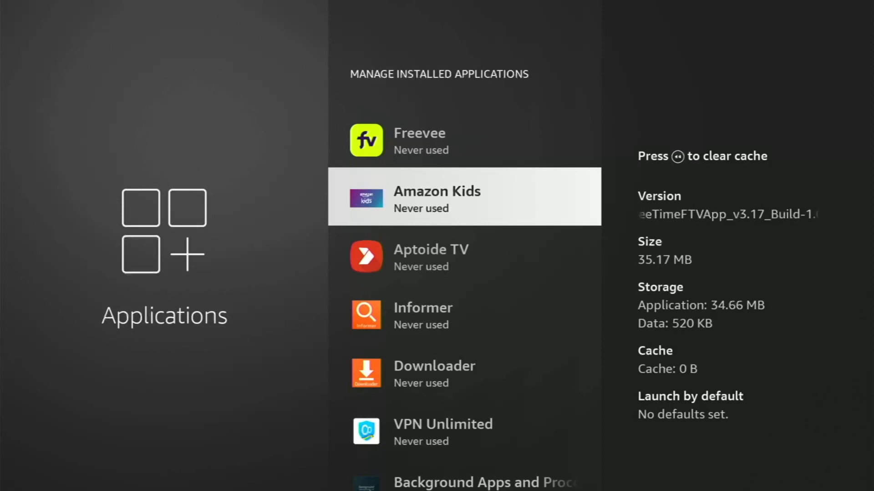
scroll(down, 3)
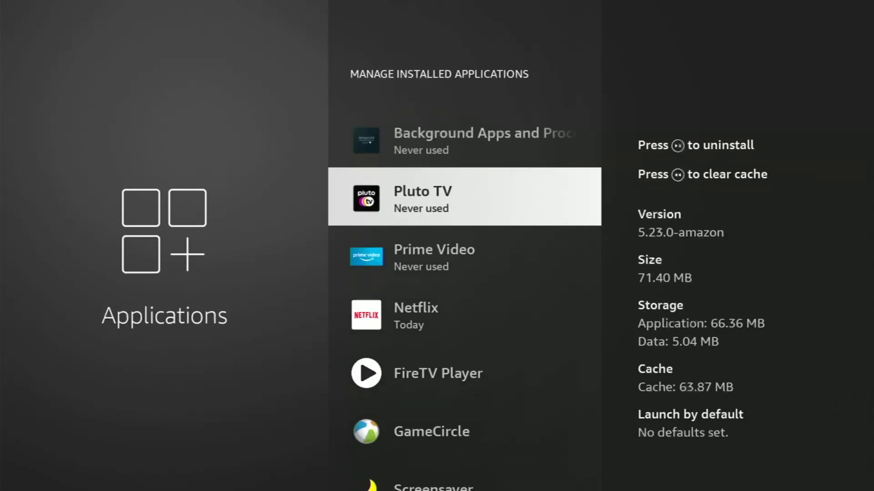
scroll(down, 3)
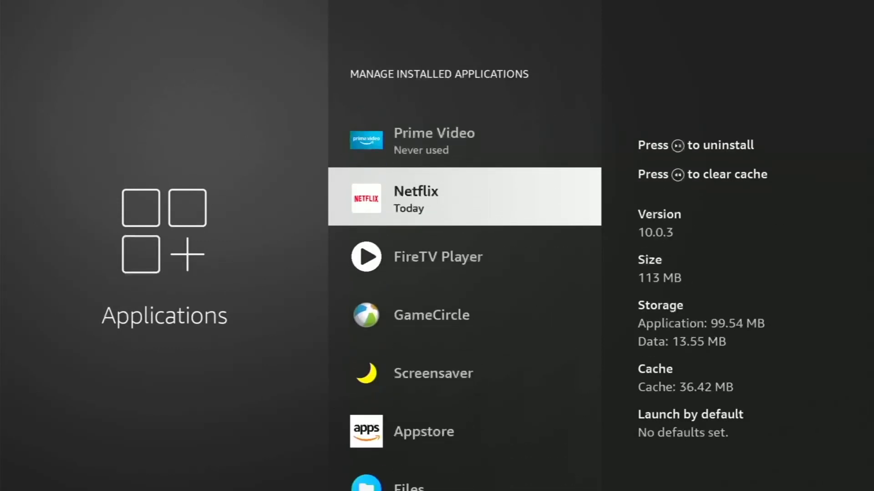